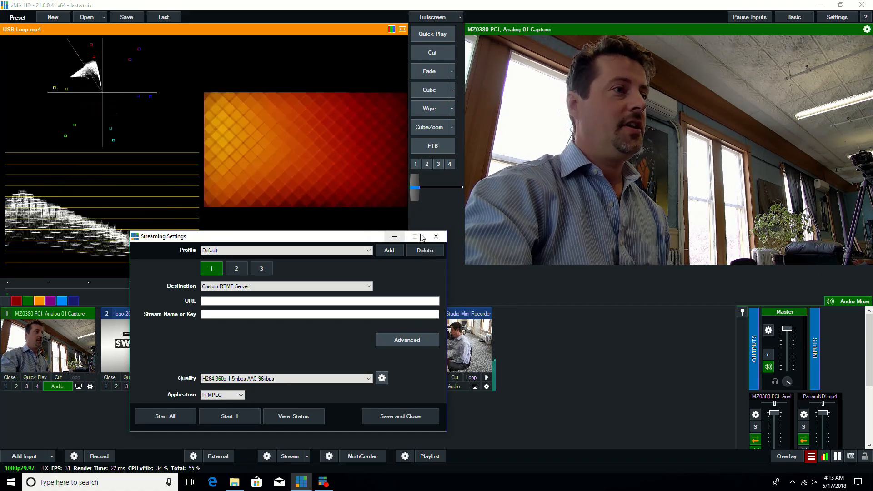
# Close Streaming Settings and show the RGB parade scope beside the USB-Loop clip picture.
pyautogui.click(435, 237)
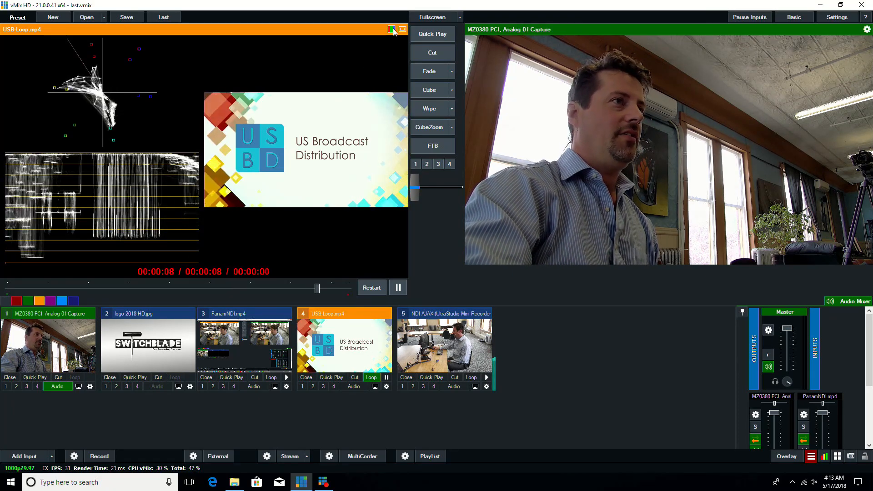
pyautogui.click(391, 29)
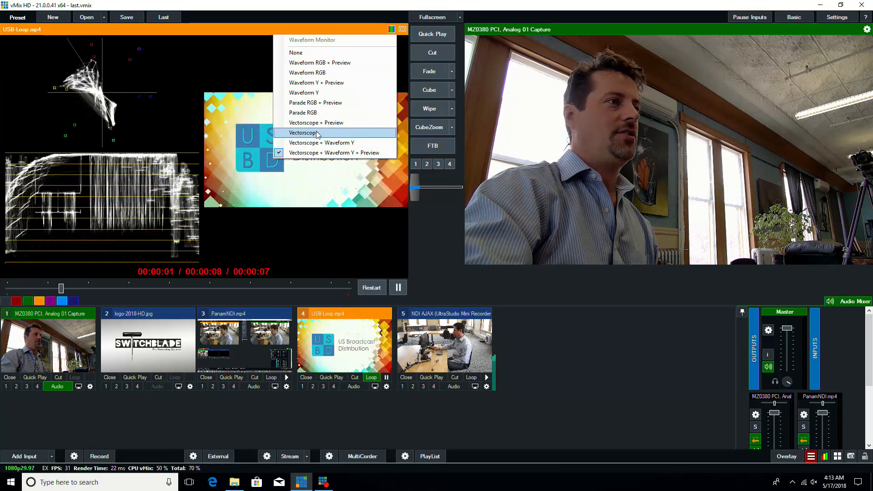
pyautogui.moveTo(304, 92)
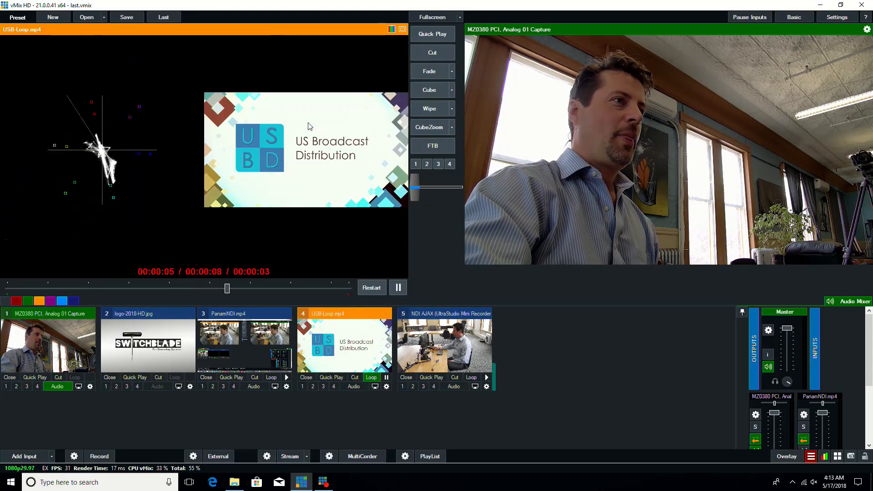
pyautogui.click(403, 29)
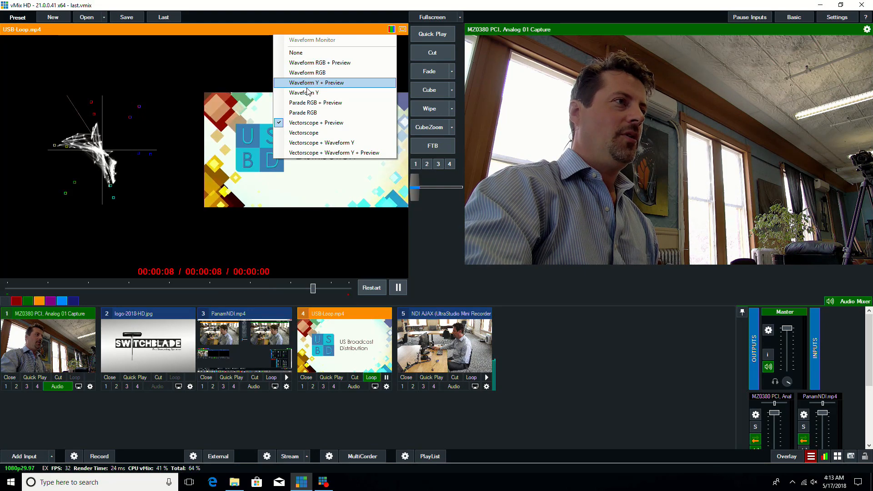
pyautogui.click(316, 83)
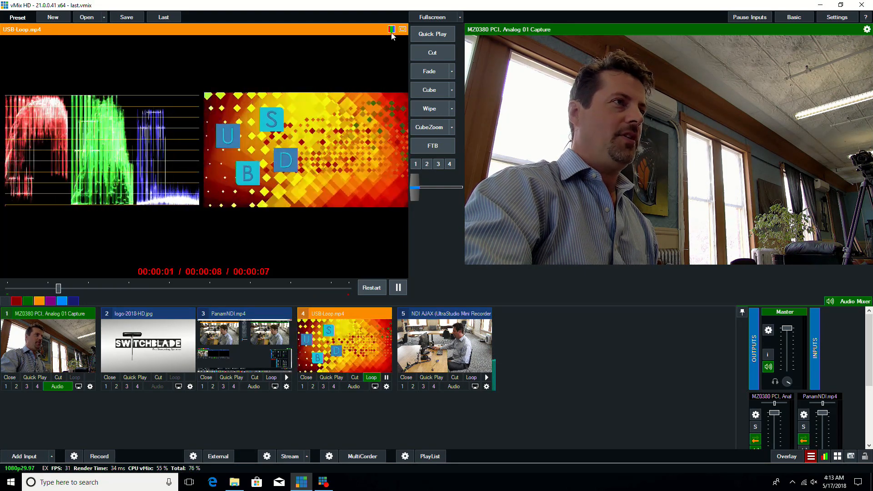
# Compare the vectorscope alone, then restore vectorscope, waveform Y and picture together and go to the clip's colour correction.
pyautogui.click(402, 29)
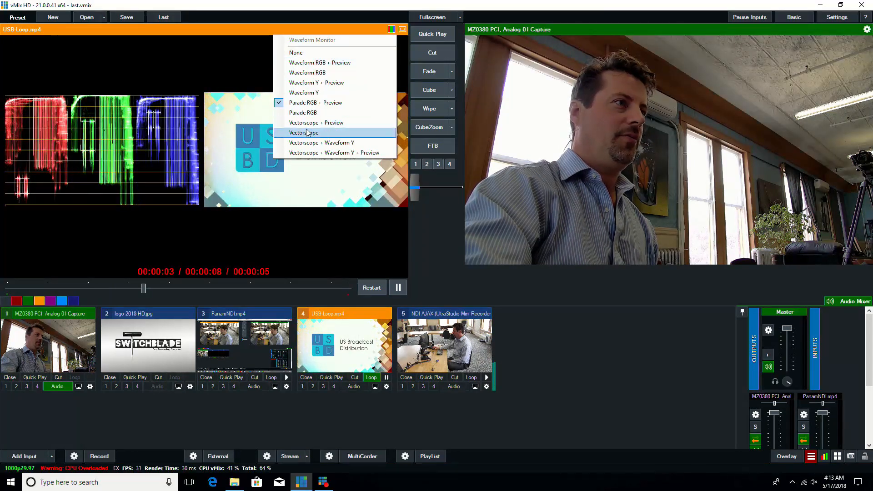
pyautogui.click(304, 133)
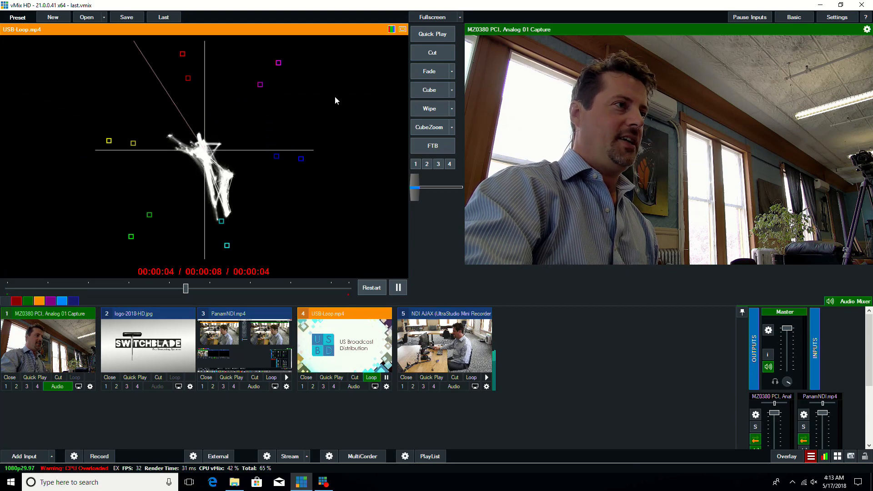
pyautogui.click(401, 29)
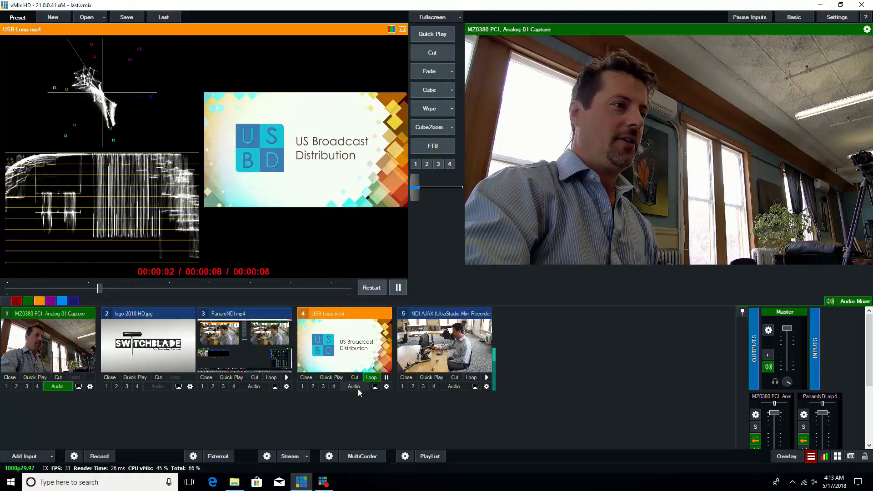
pyautogui.click(386, 386)
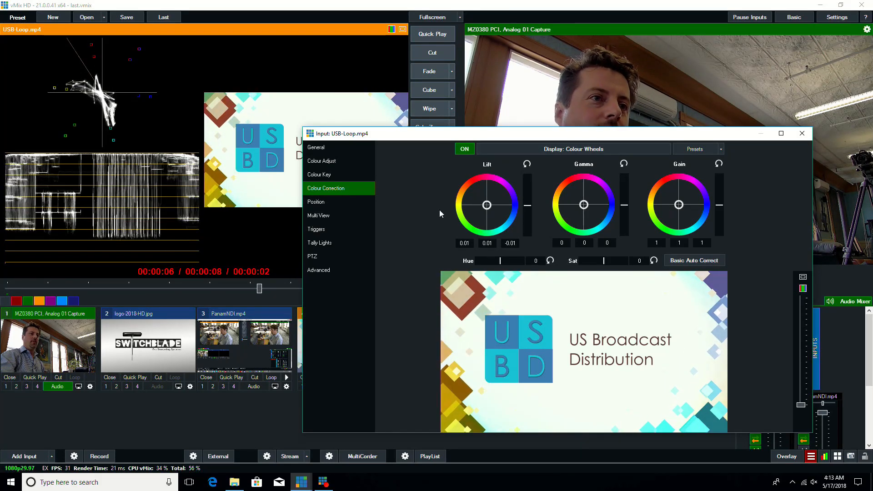
# Check the USB-Loop.mp4 correction as colour bars, tweak the gamma and gain wheels slightly, and close its settings.
pyautogui.click(574, 149)
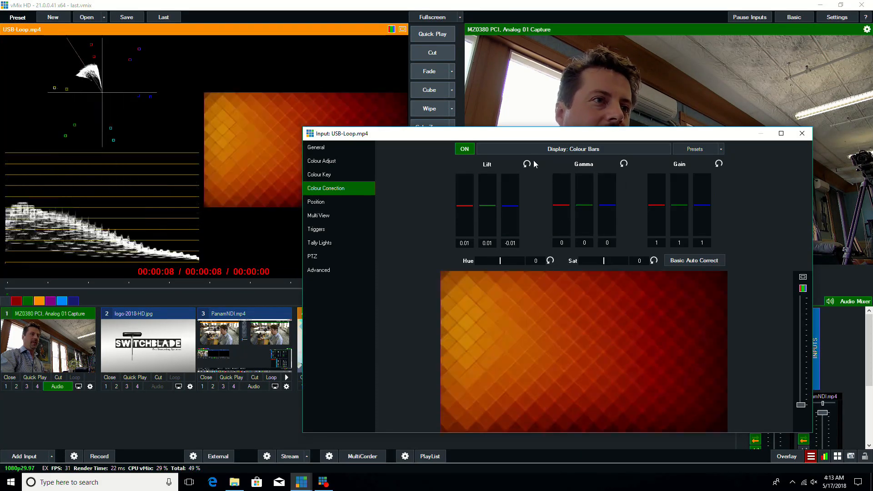
pyautogui.click(573, 149)
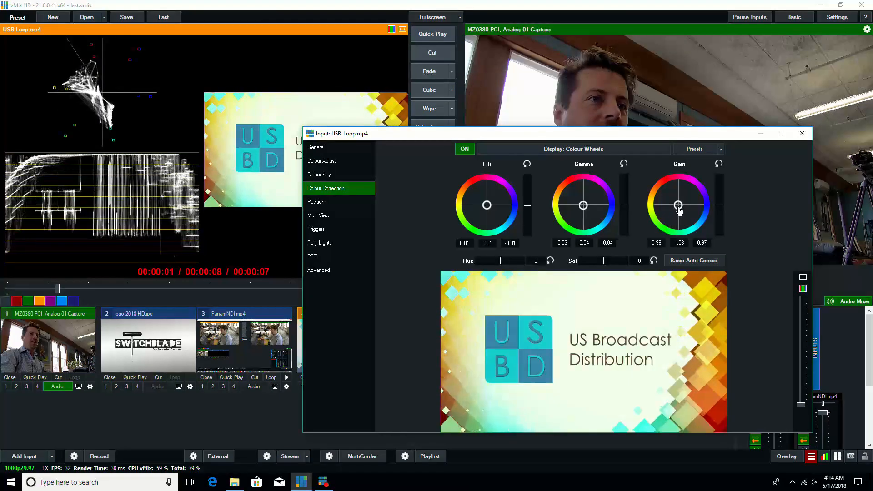
pyautogui.click(802, 133)
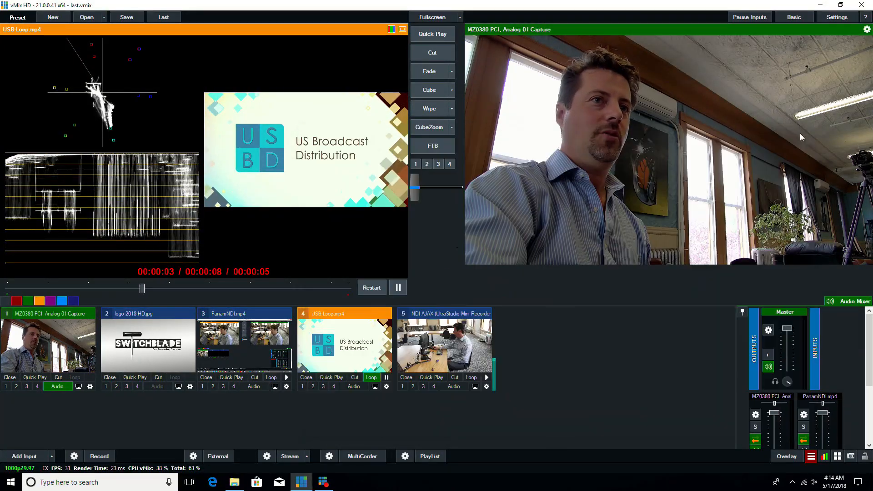
# Raise the MZ0380 camera's lift, gamma and gain wheels, set Sat to -0.07, and close its settings.
pyautogui.click(89, 386)
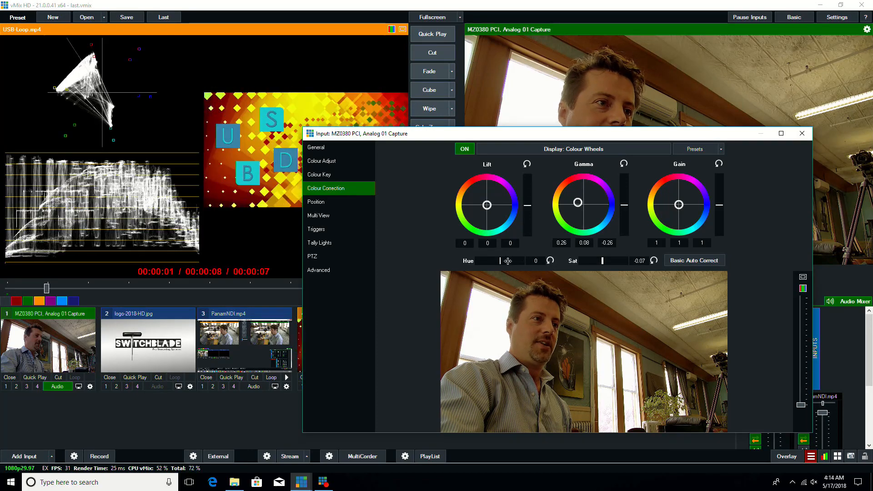
pyautogui.click(571, 149)
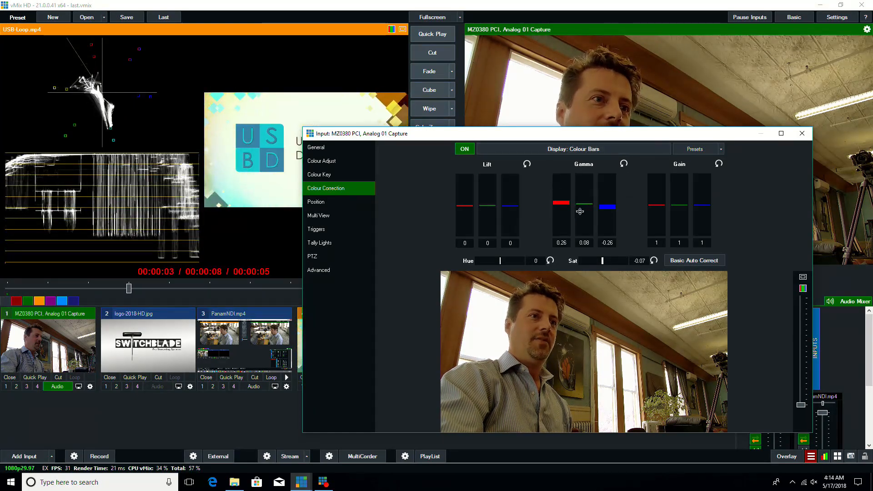
pyautogui.click(572, 148)
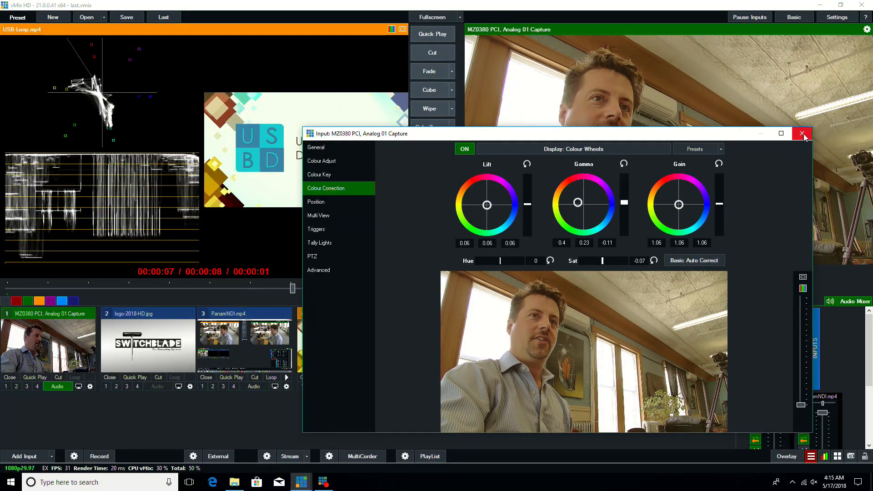
pyautogui.click(802, 134)
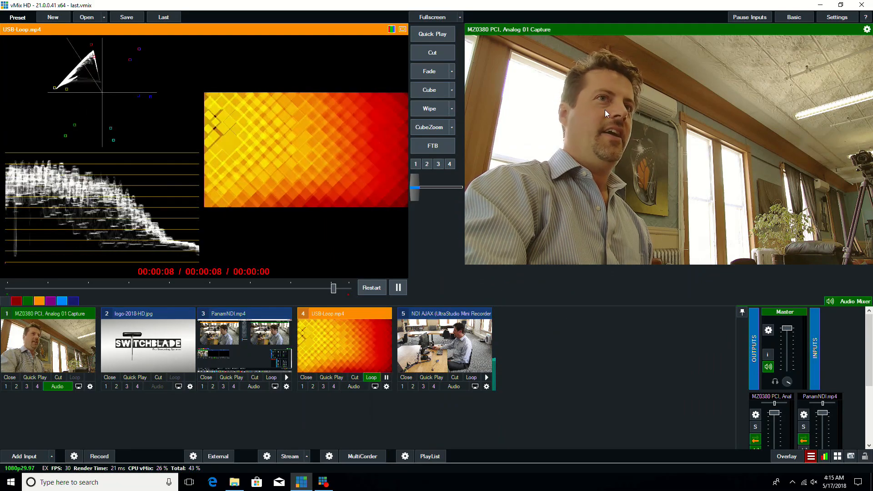
# Go to Settings > Outputs / NDI and choose a denser multiview layout for the output.
pyautogui.click(837, 16)
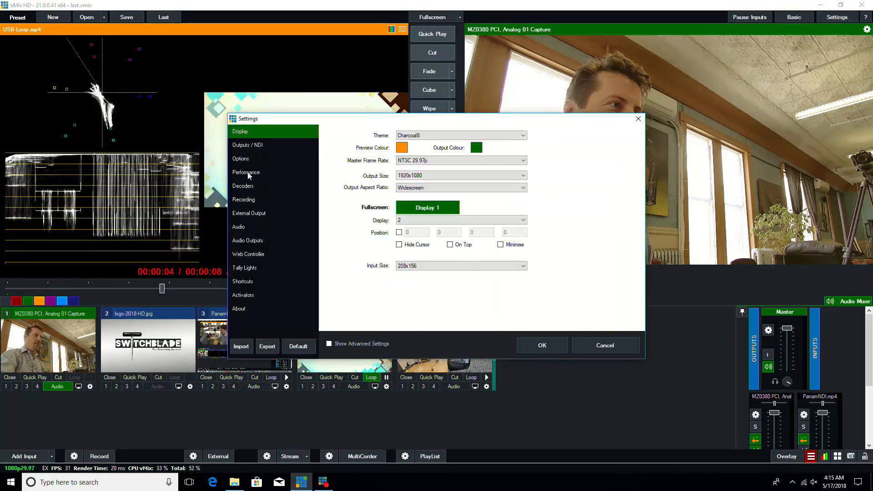
pyautogui.click(249, 213)
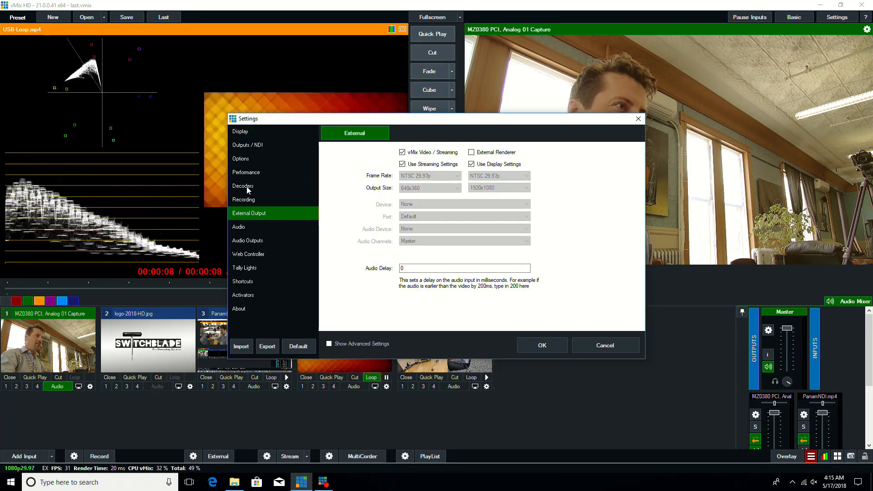
pyautogui.click(246, 145)
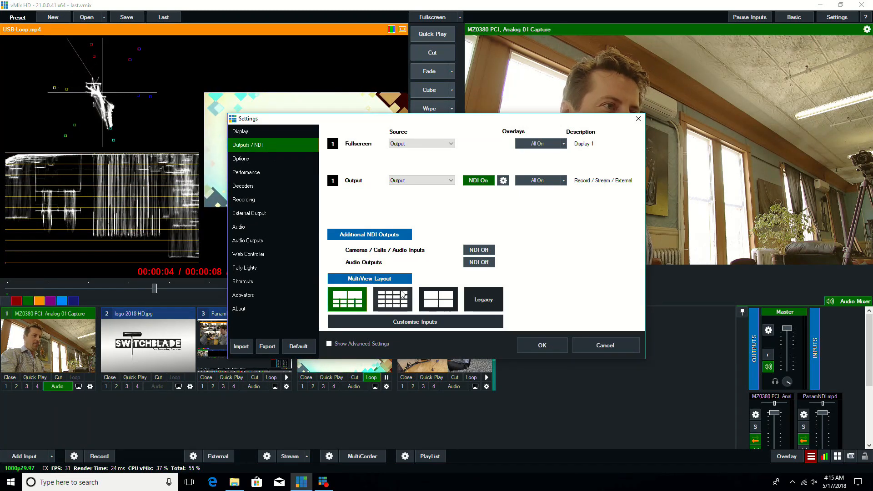
pyautogui.click(392, 300)
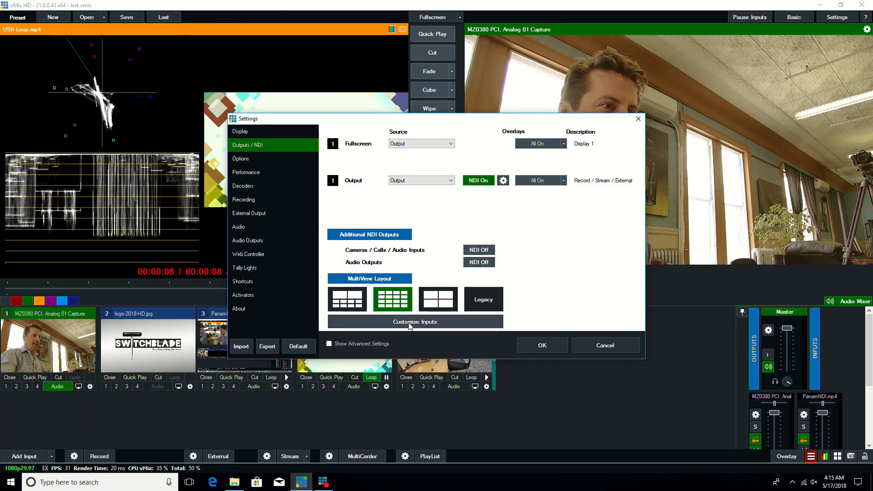
# Review the multiview's eight slot assignments in Customise Inputs and choose the input for slot 8.
pyautogui.click(415, 322)
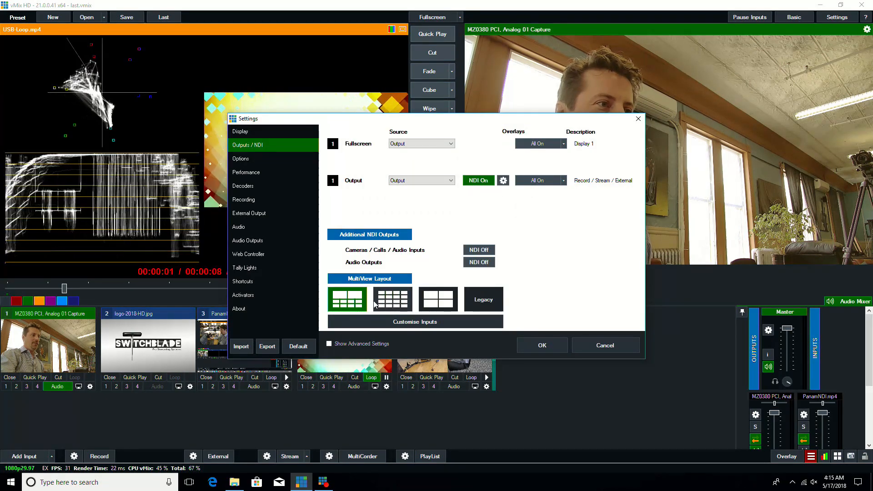
pyautogui.click(415, 321)
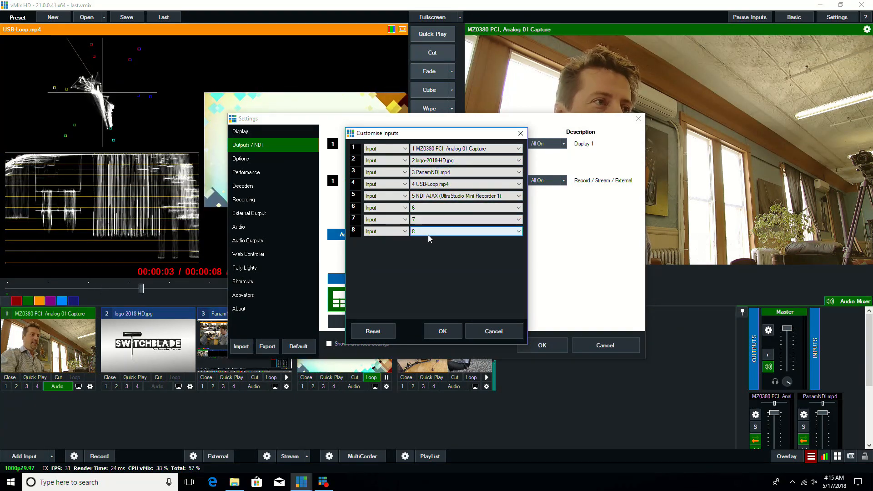
pyautogui.click(442, 331)
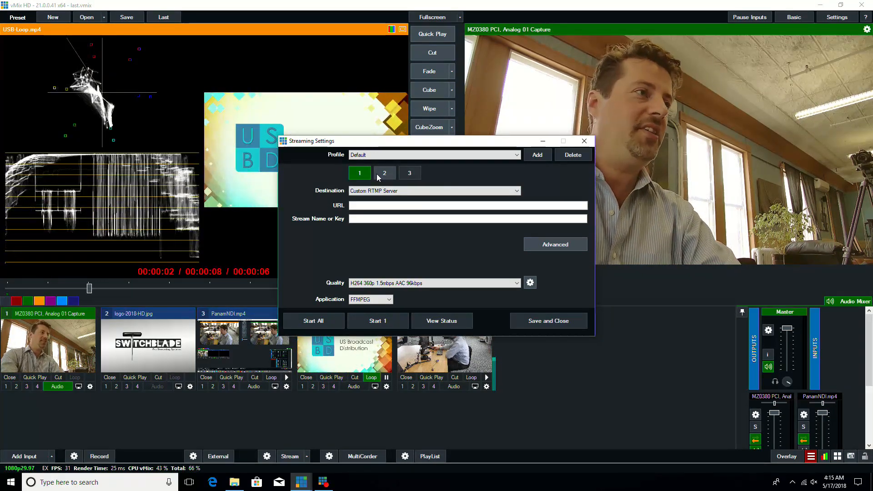
# Review stream 2's destination in Streaming Settings and close the window.
pyautogui.click(384, 172)
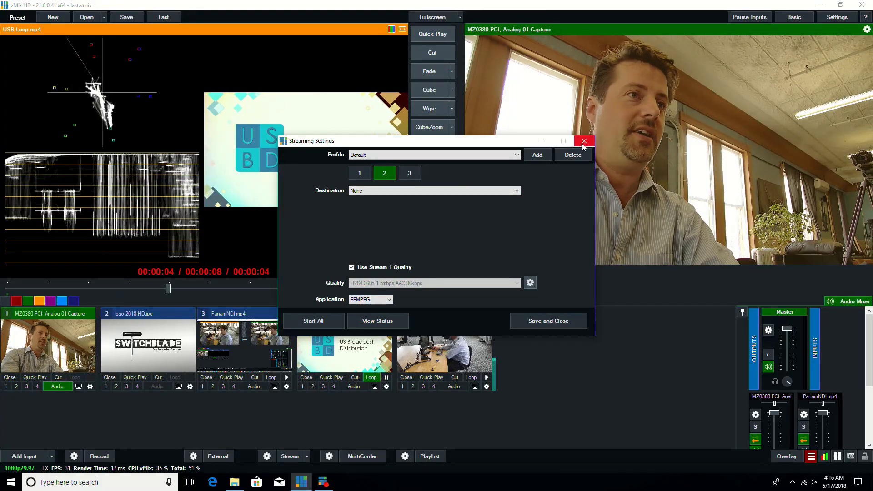
pyautogui.click(584, 140)
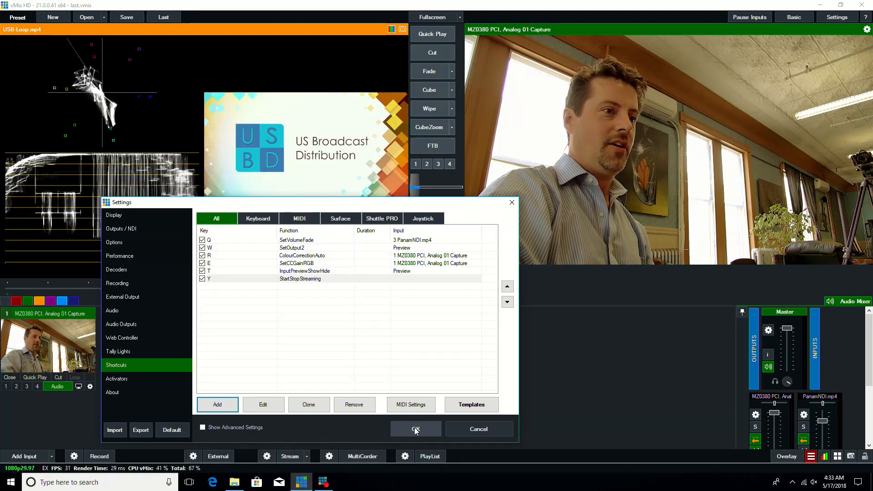
# Confirm the six new Q, W, R, E, T and Y keyboard shortcuts with OK.
pyautogui.click(416, 428)
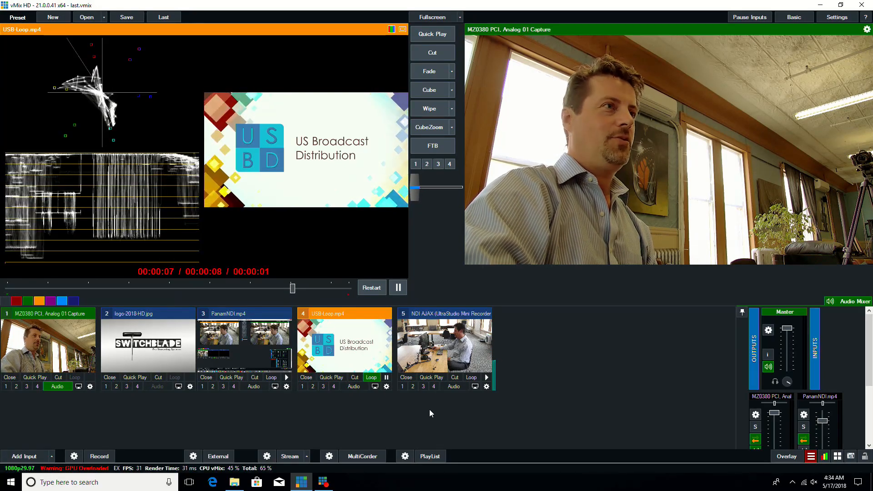
pyautogui.click(391, 29)
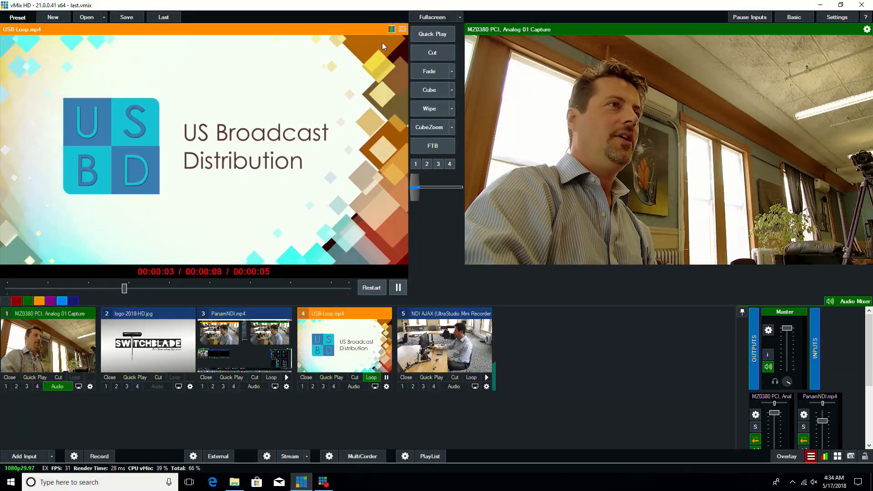
# Cut USB-Loop.mp4 to output and give the MZ0380 camera preview vertical 9:16 safe-area guides.
pyautogui.click(403, 29)
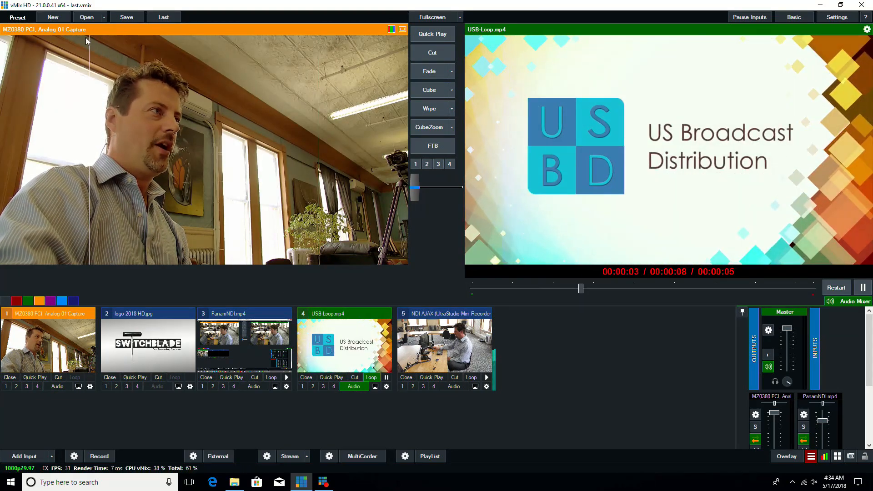
pyautogui.click(402, 29)
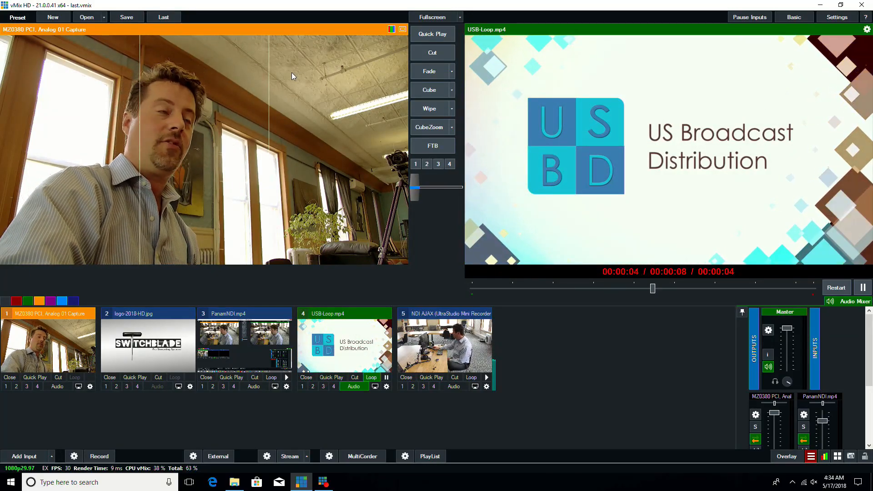
pyautogui.click(402, 29)
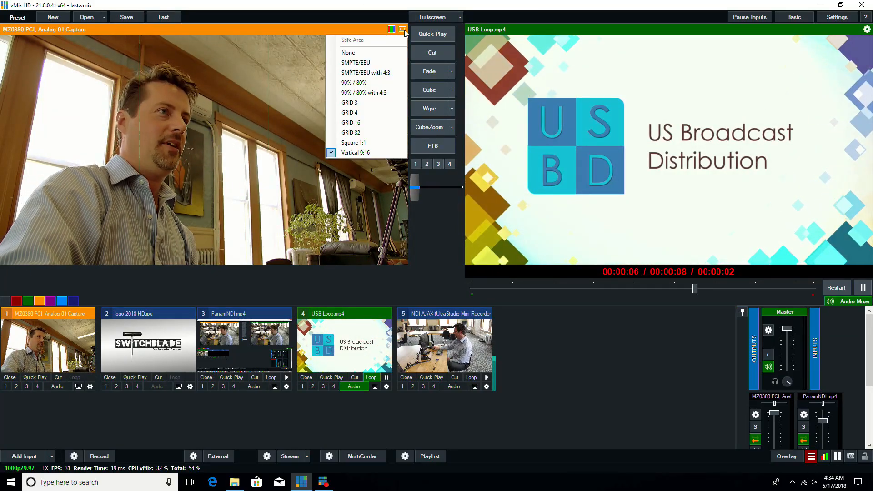